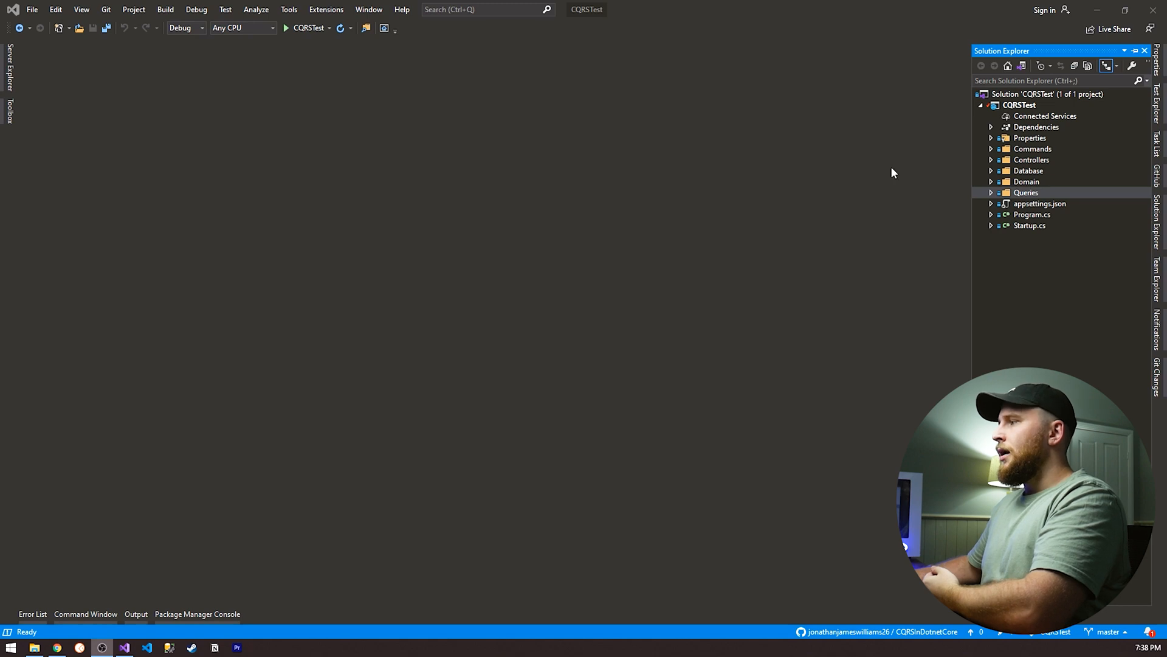
# - Open TodoController.cs from the expanded Controllers folder in Solution Explorer
pyautogui.click(1032, 160)
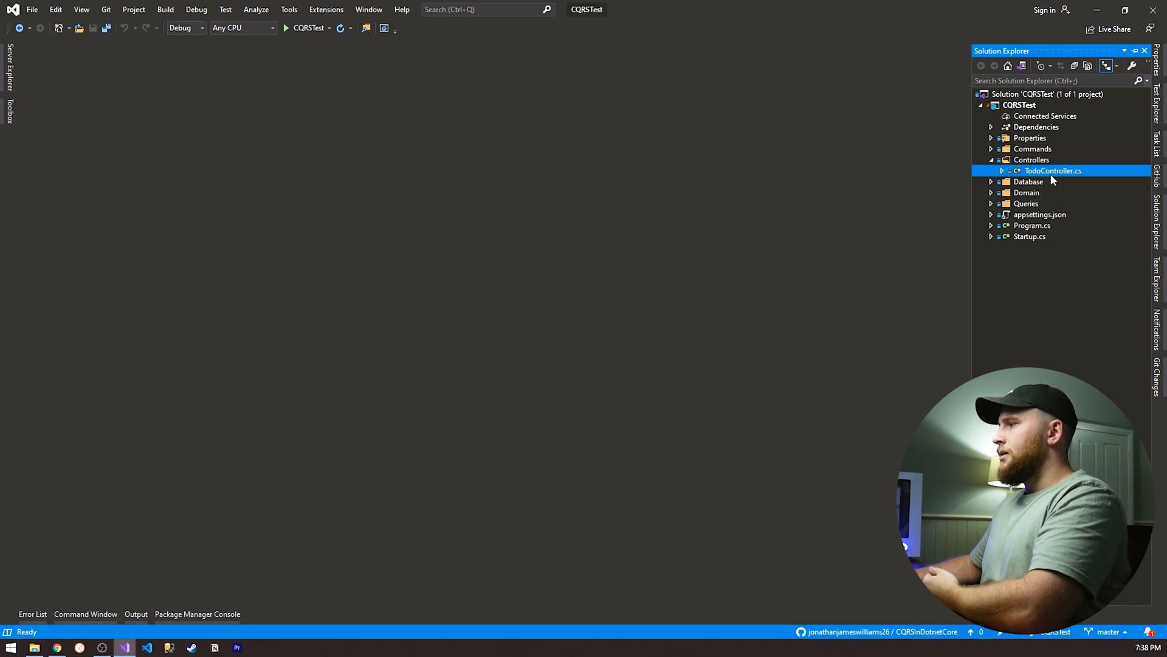
pyautogui.doubleClick(1053, 171)
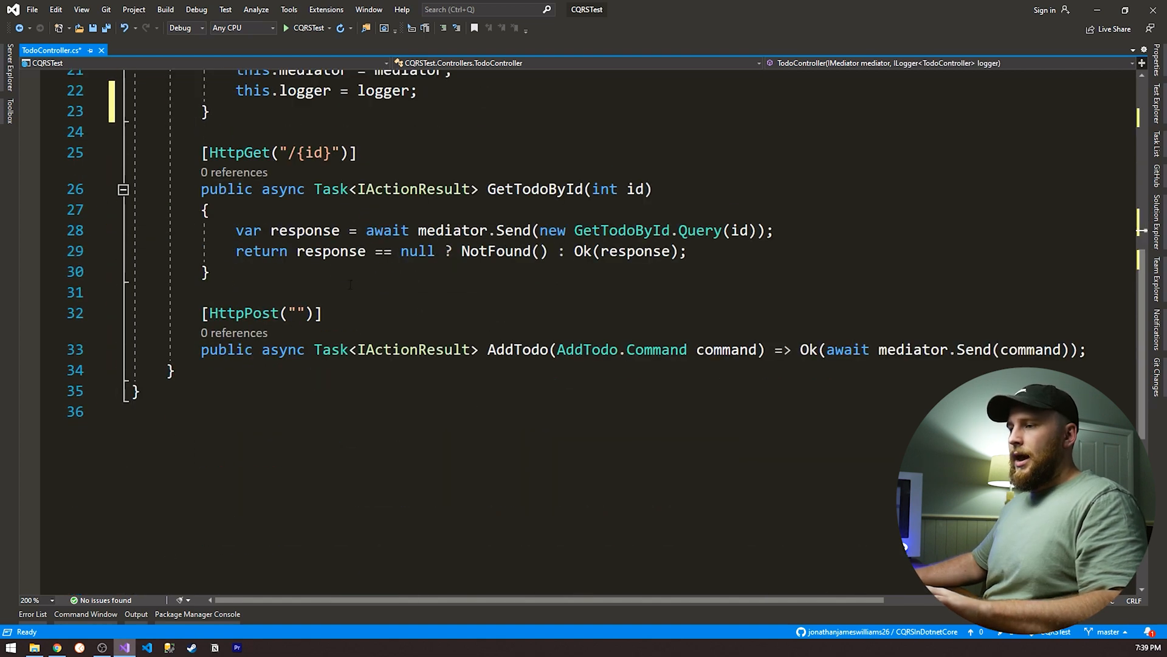
# - Add logger.LogInformation calls at the start of GetTodoById and AddTodo
pyautogui.write('logger')
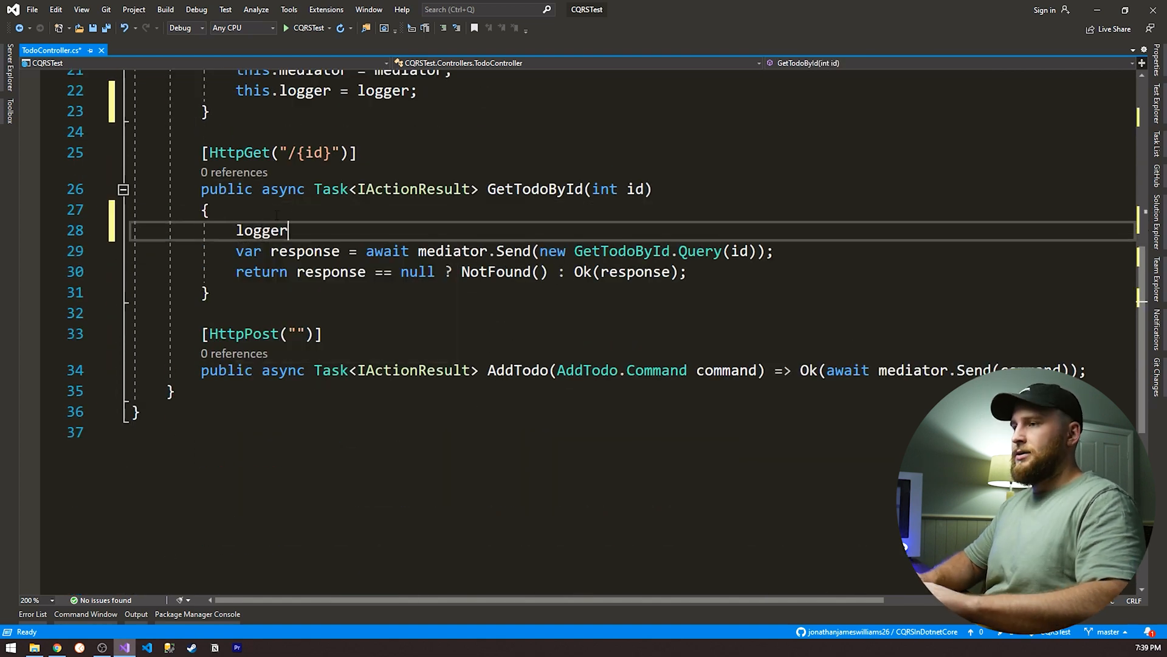
pyautogui.write('.LogInformation("Get todo by id executing");')
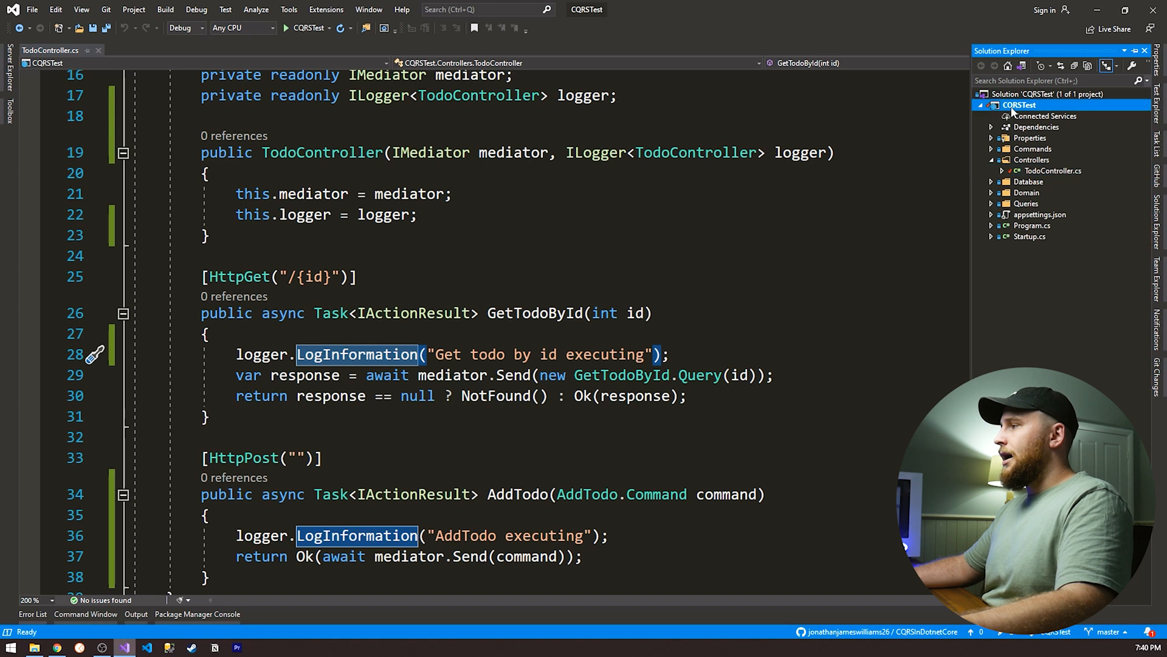
# - Add class LoggingBehaviour<TRequest, TResponse> to CQRSTest implementing IPipelineBehavior<TRequest, TResponse>
pyautogui.rightClick(1018, 105)
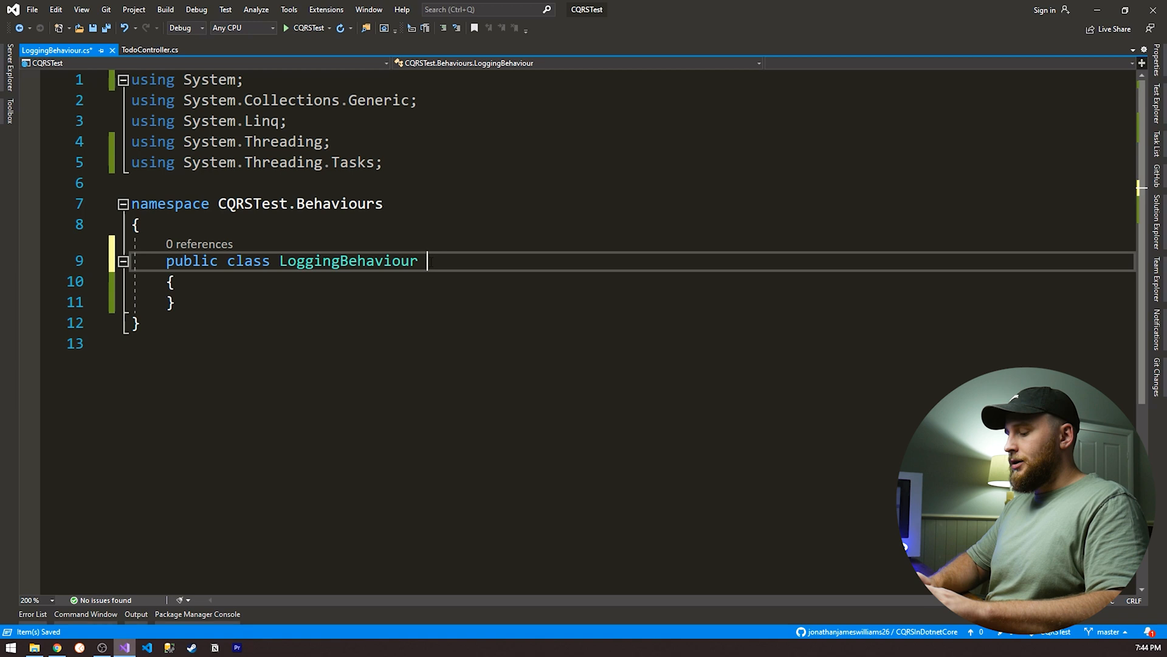
pyautogui.write(': IPipelineBehavior<>')
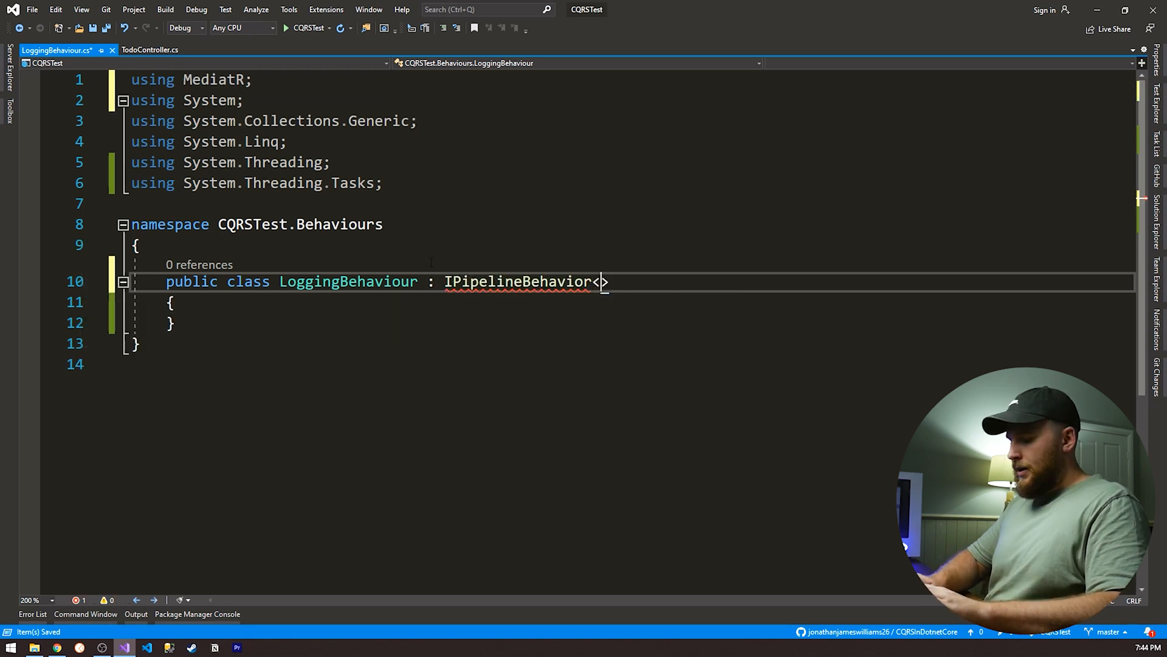
pyautogui.write('TRequest, TResponse')
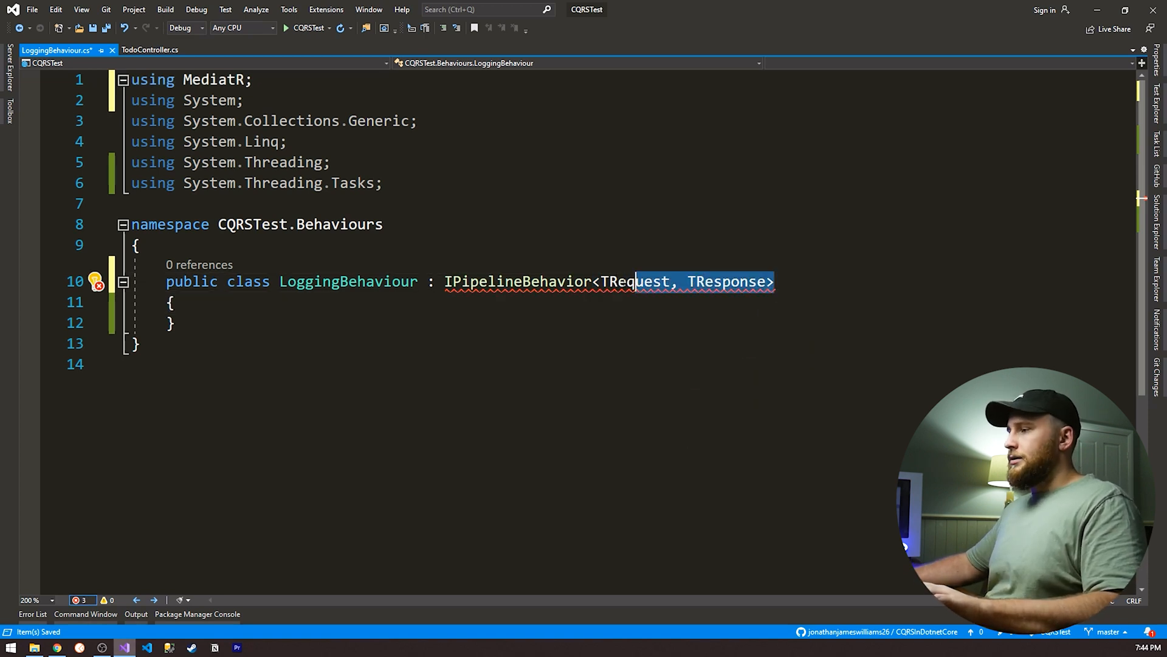
pyautogui.write('<TRequest, TResponse>')
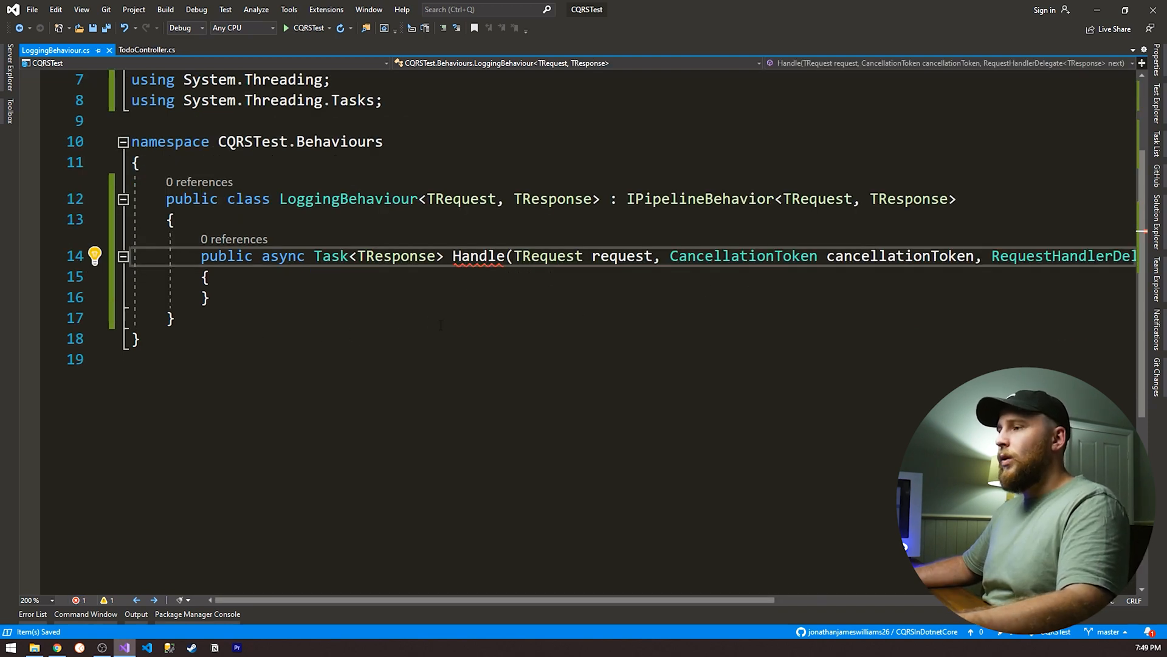
# - Write Handle's body: a // Pre logic comment, var response = next();, and a // Post logic comment
pyautogui.doubleClick(477, 255)
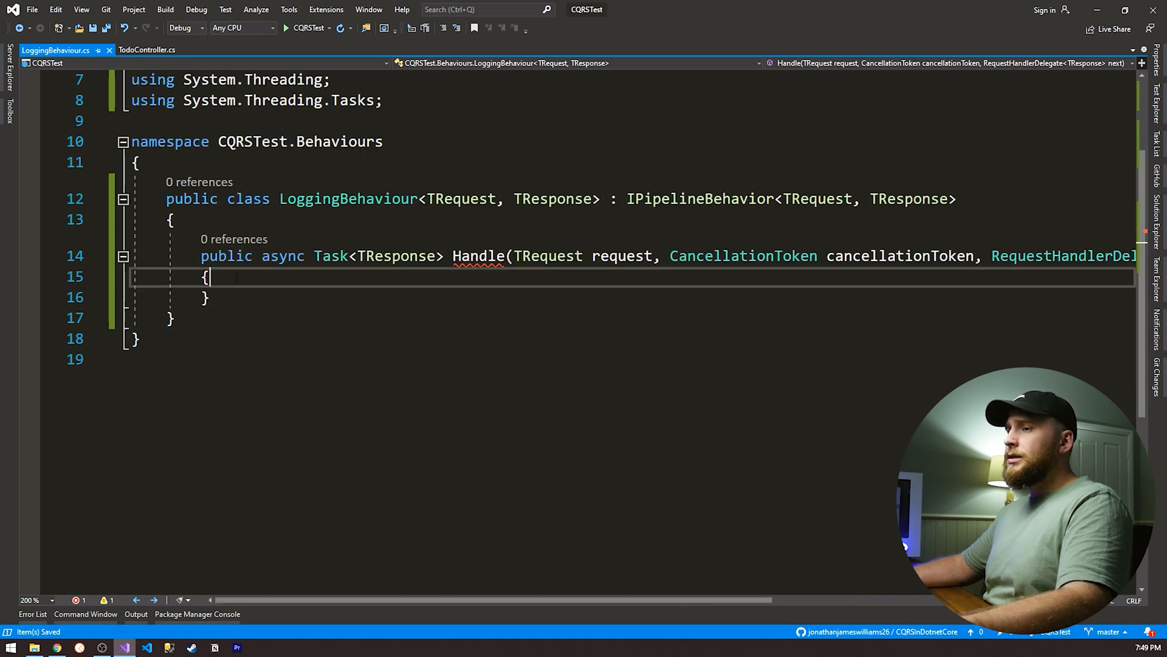
pyautogui.write('//')
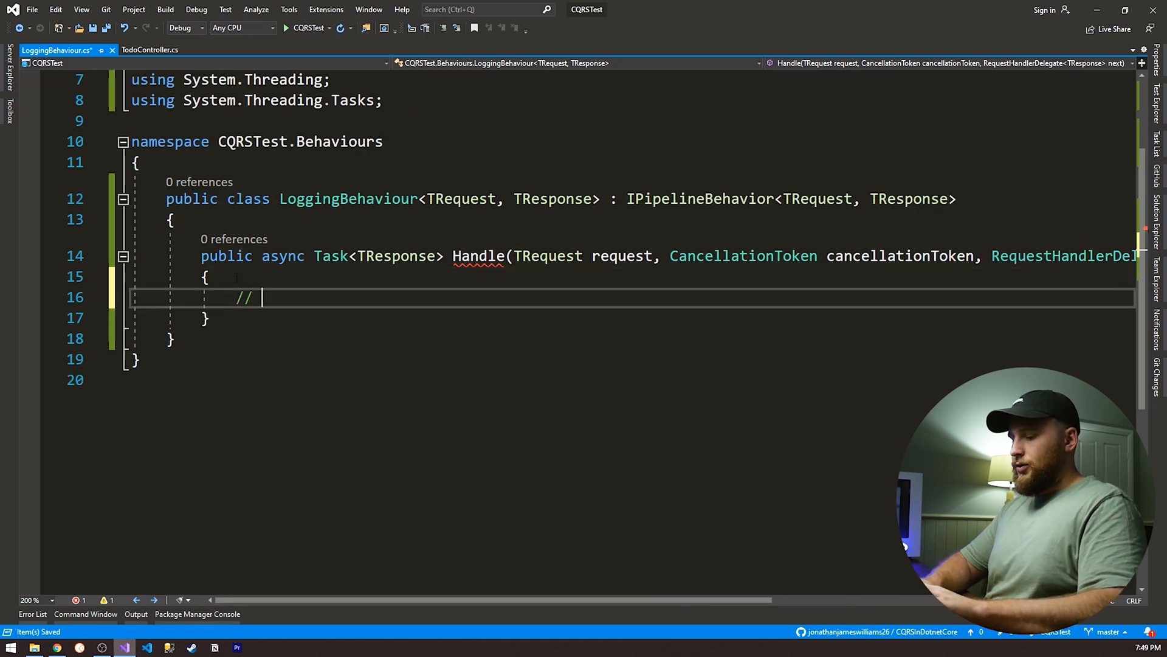
pyautogui.write('Pre logic')
pyautogui.write('var ')
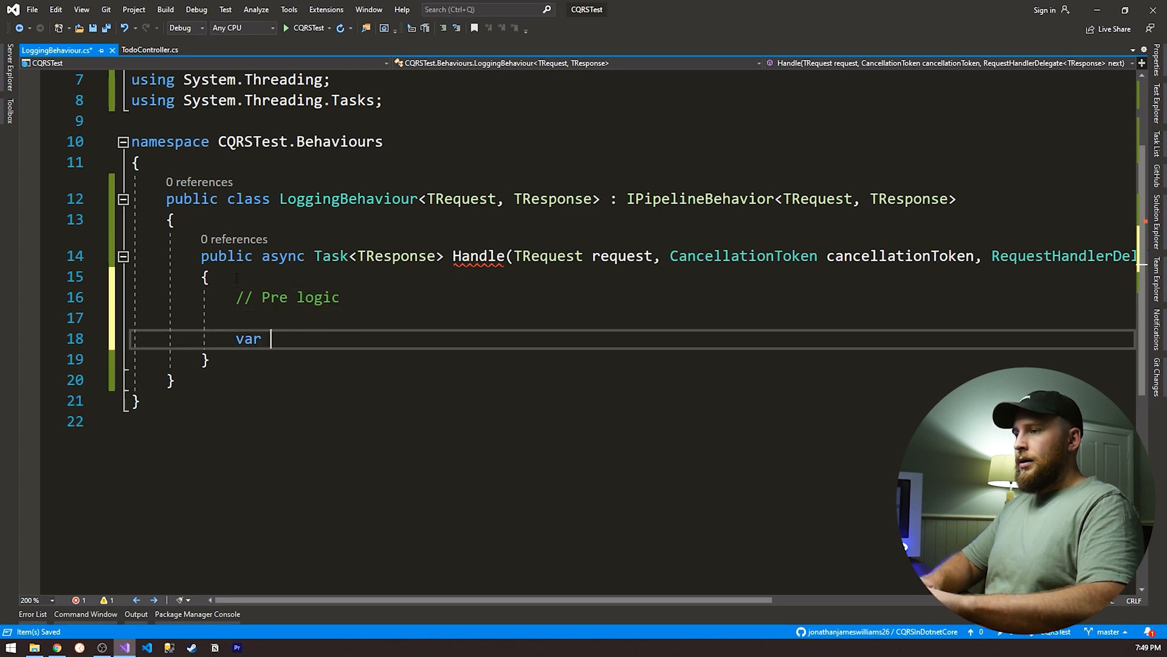
pyautogui.write('response = n')
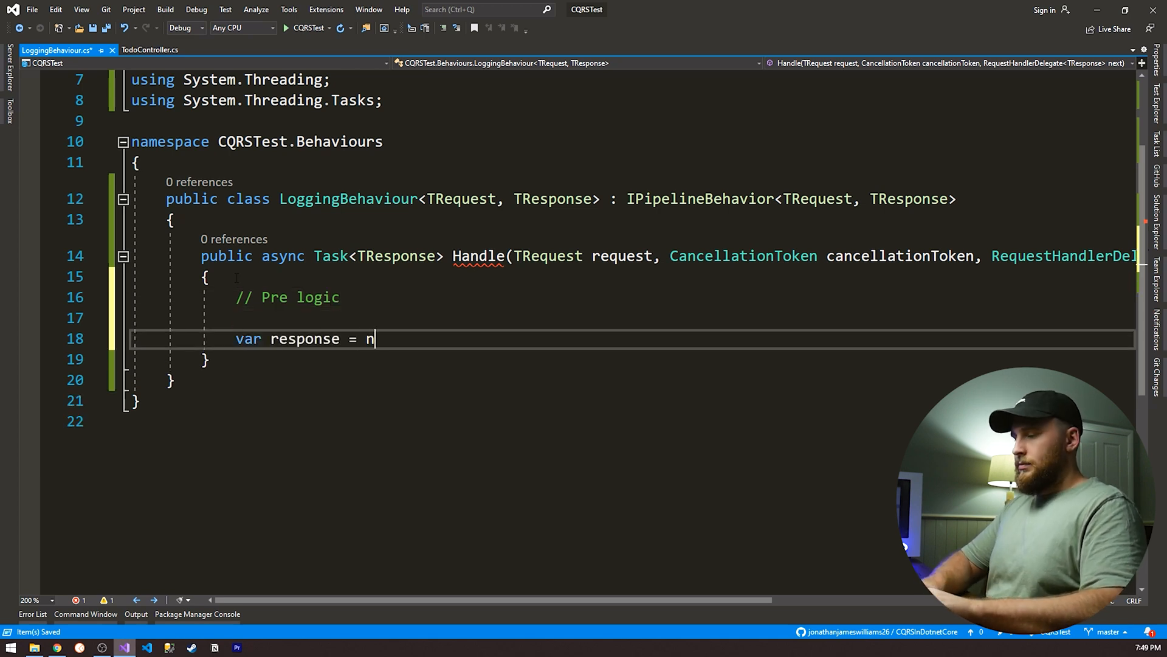
pyautogui.write('ext();')
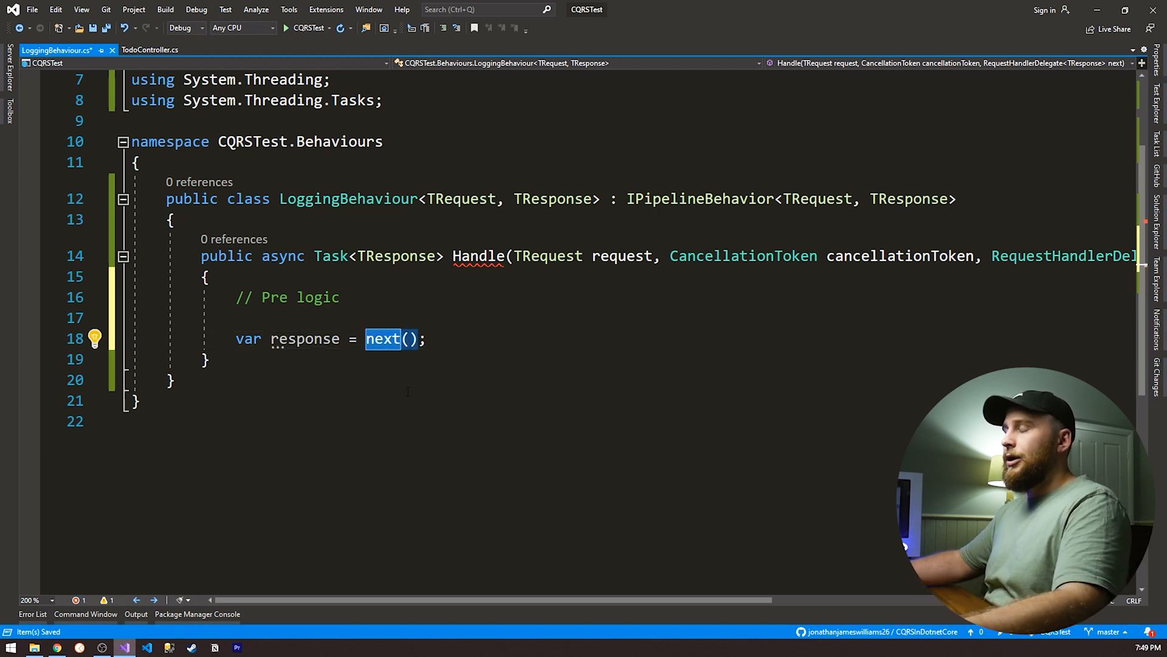
pyautogui.press('enter')
pyautogui.write('// P{o')
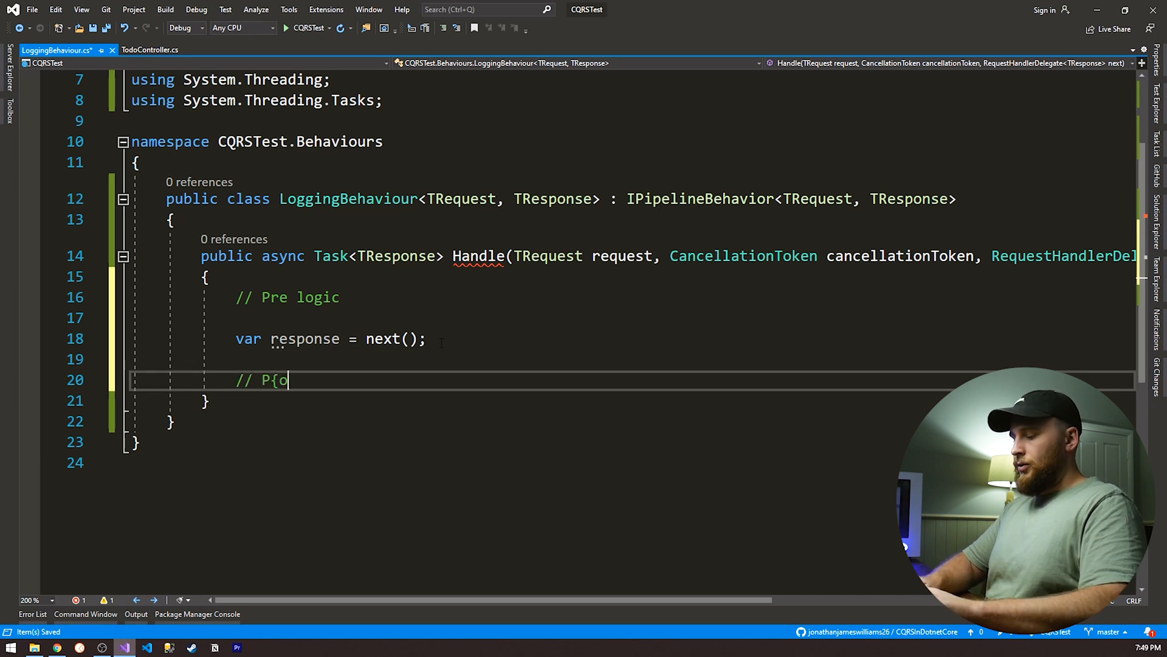
pyautogui.write('Post logic')
pyautogui.click(331, 339)
pyautogui.write('await ')
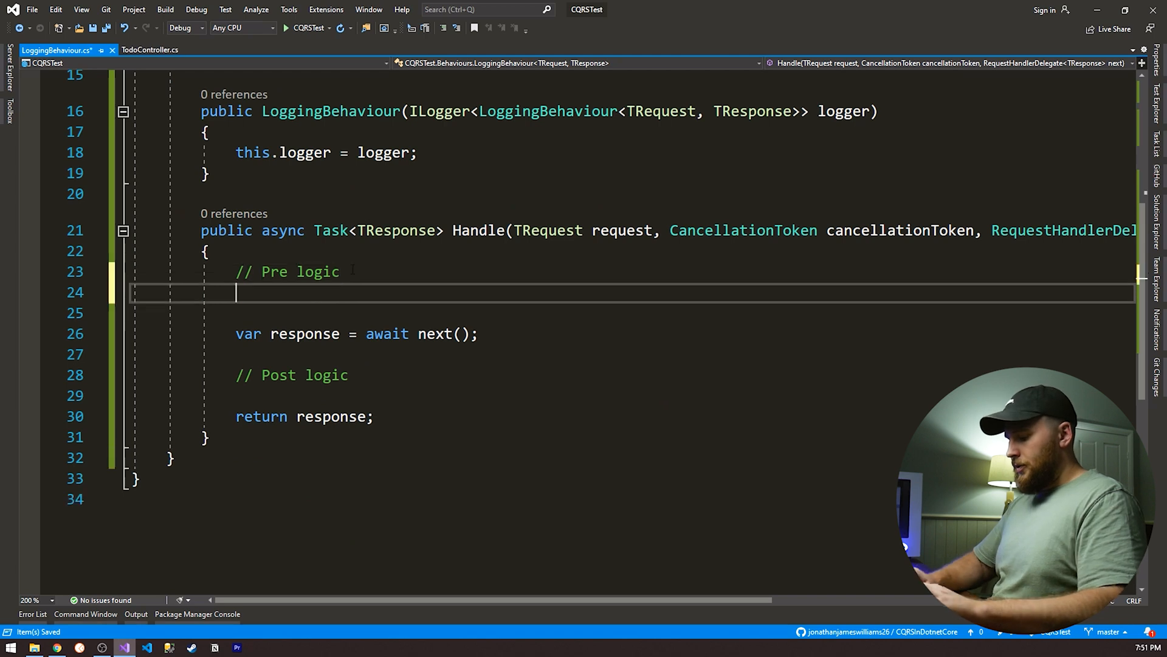
# - Wrap next() in Stopwatch.StartNew() and timer.Stop(), logging "{Request} has finished in {Time}." with elapsed milliseconds
pyautogui.write('log')
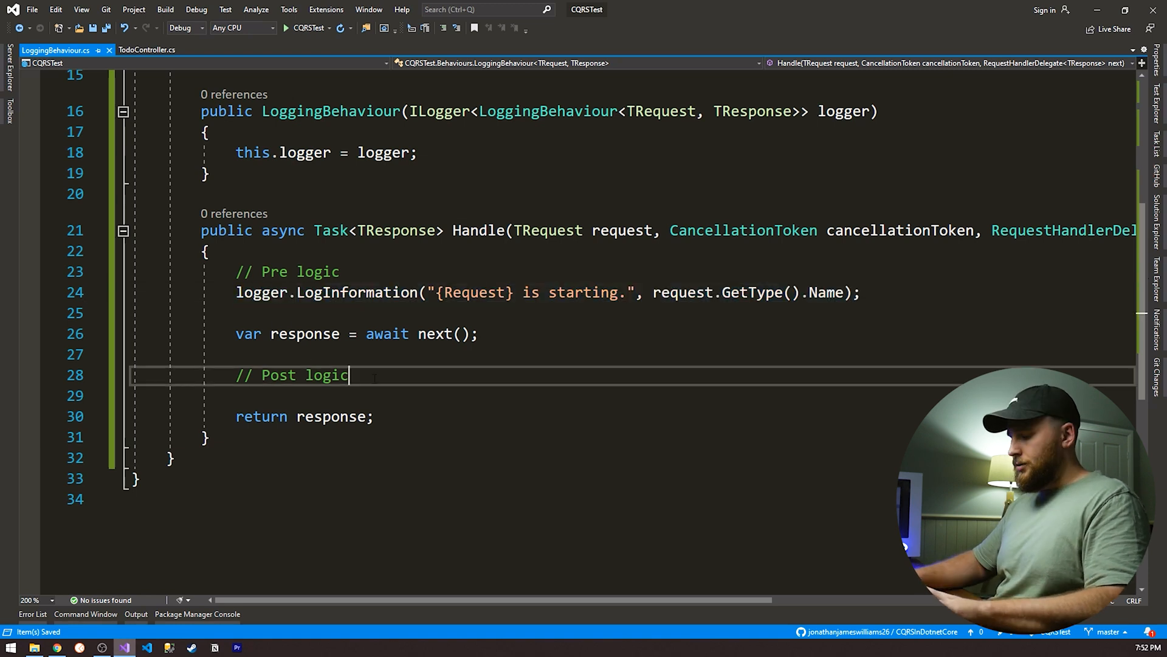
pyautogui.write('logger.LogInformation("{Request} has finished in {Time}.", request.GetType().Name);')
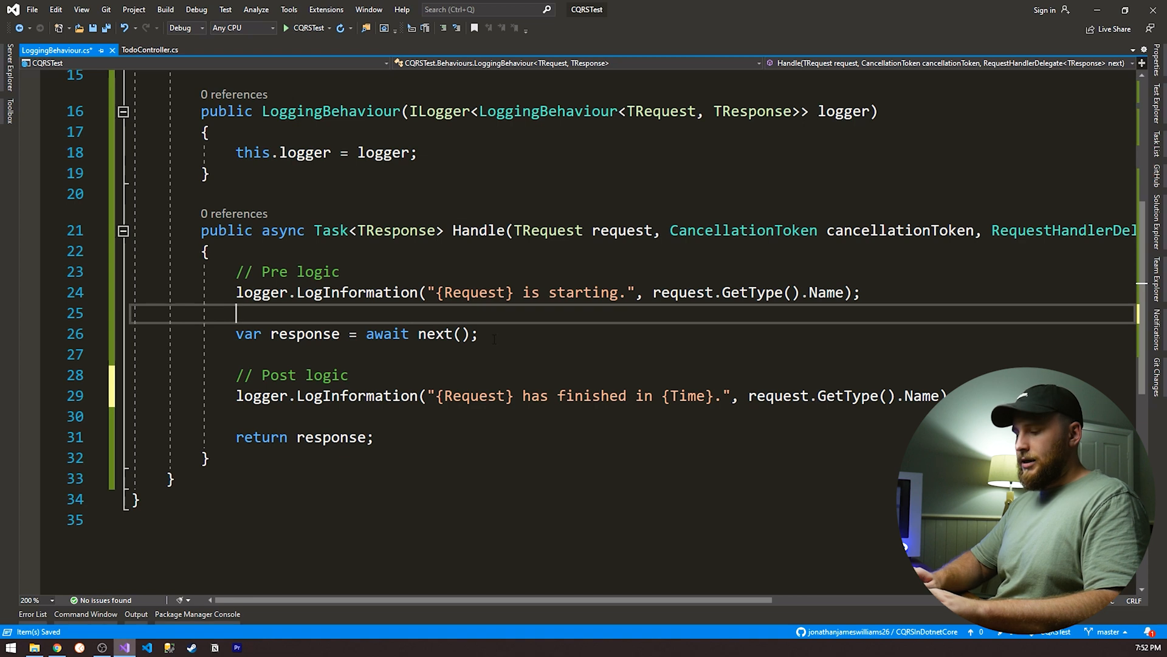
pyautogui.write('var timer = Stopwatch.StartNew();')
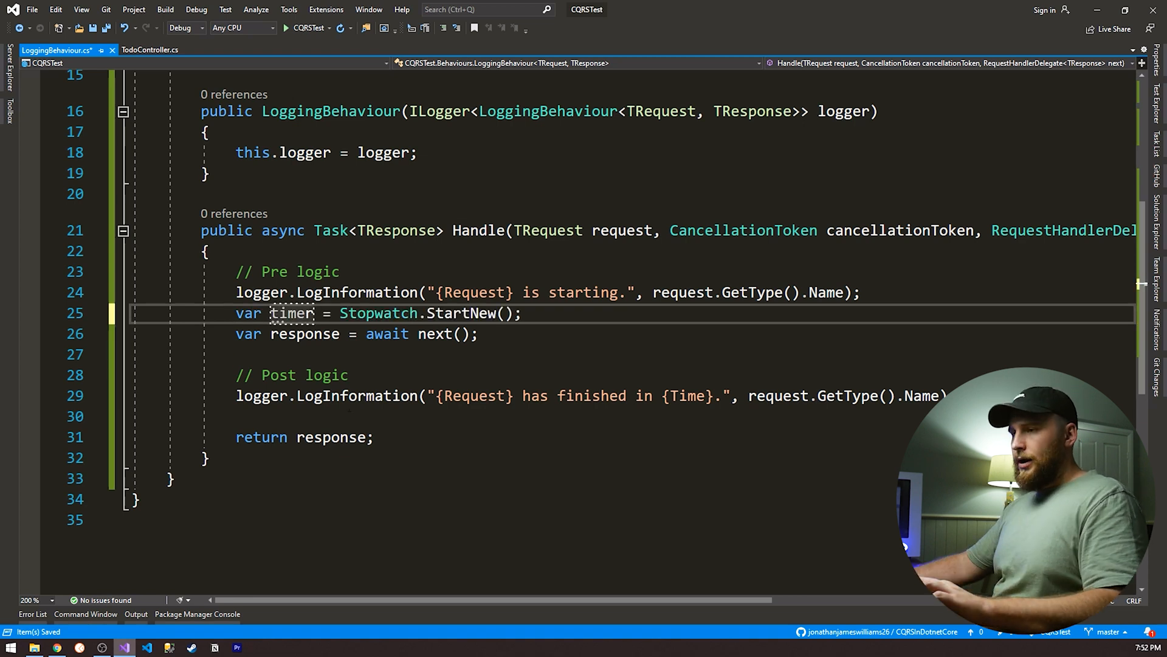
pyautogui.write('t')
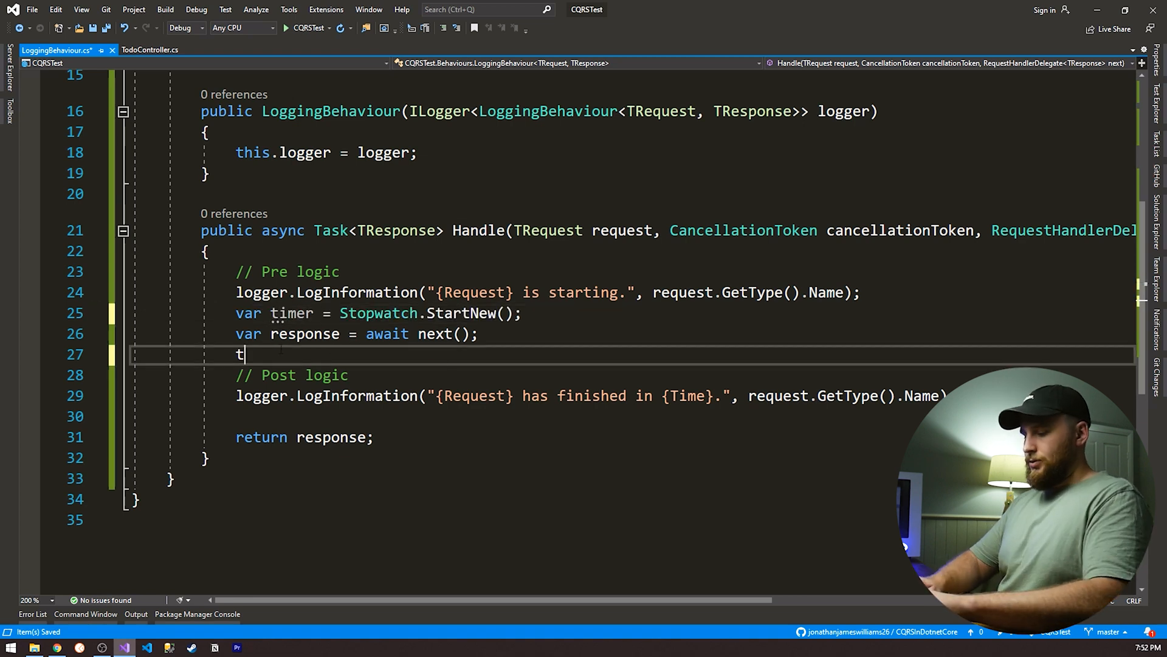
pyautogui.write('imer.Stop()')
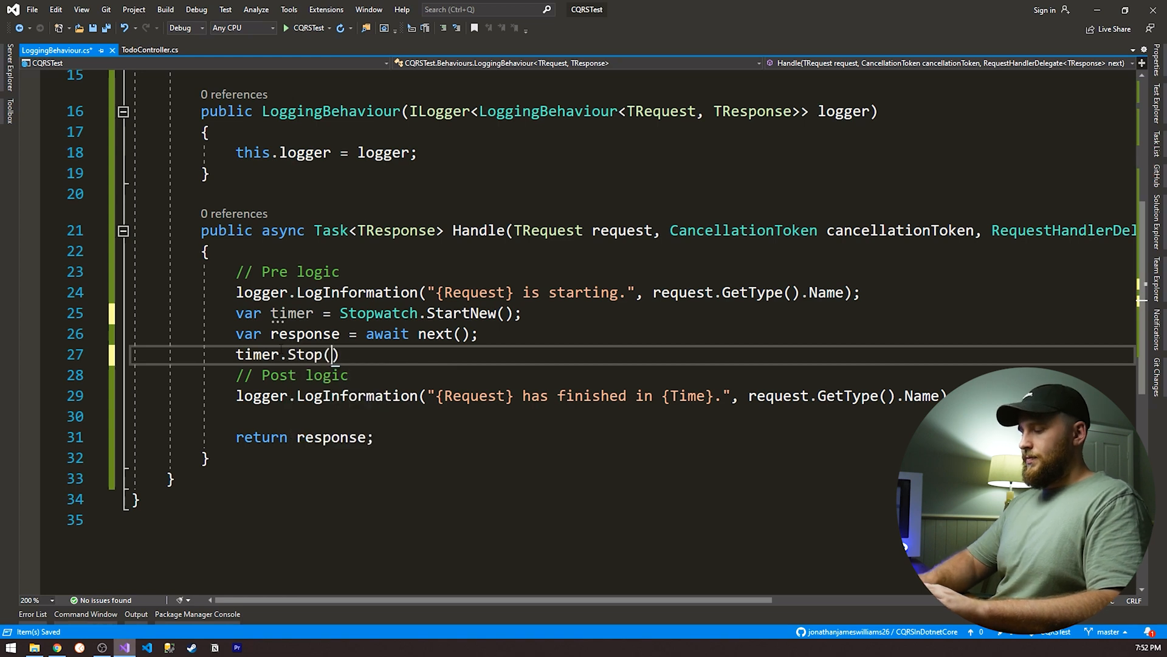
pyautogui.write(';')
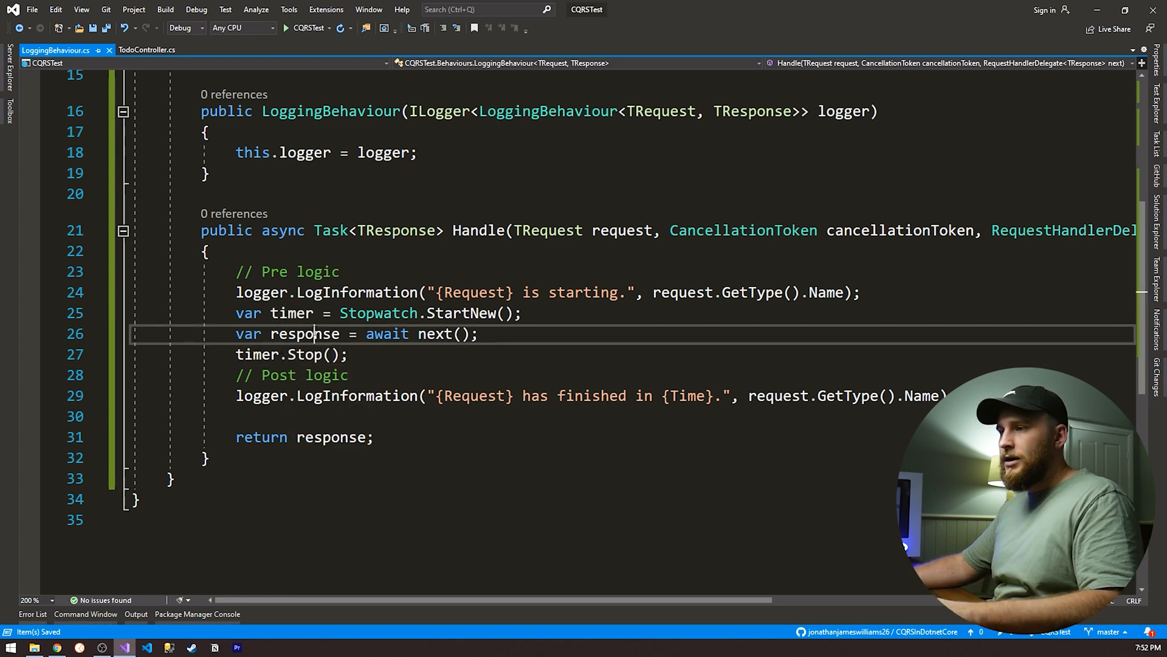
pyautogui.click(350, 354)
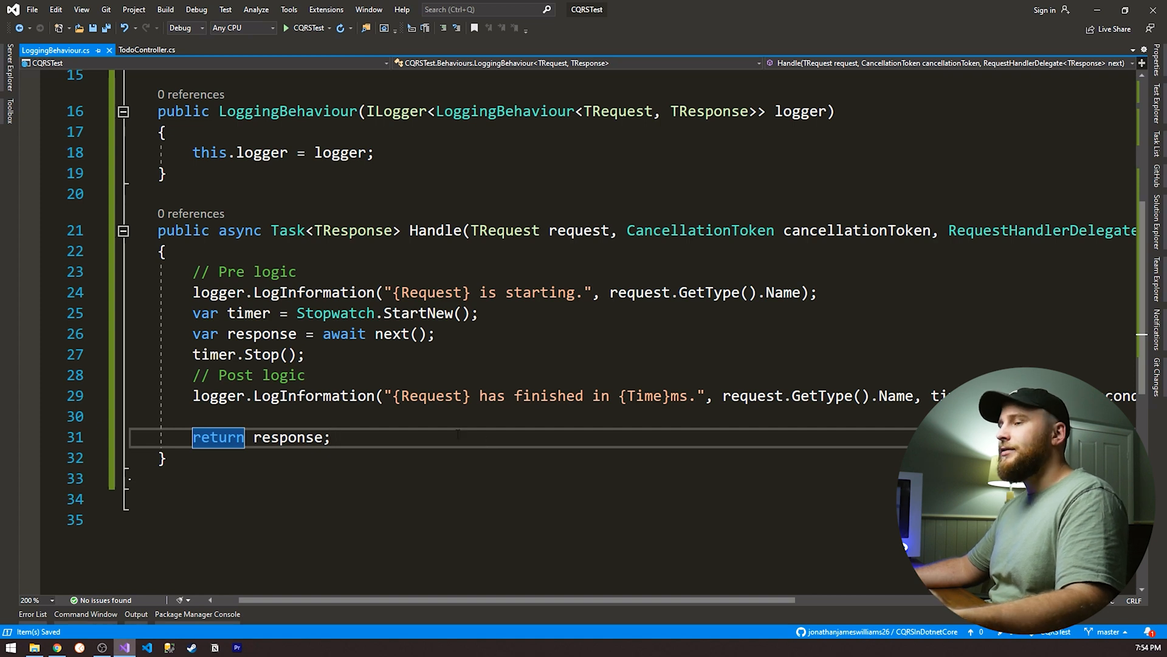
# - Return to TodoController and highlight every usage of its logger field
pyautogui.click(147, 50)
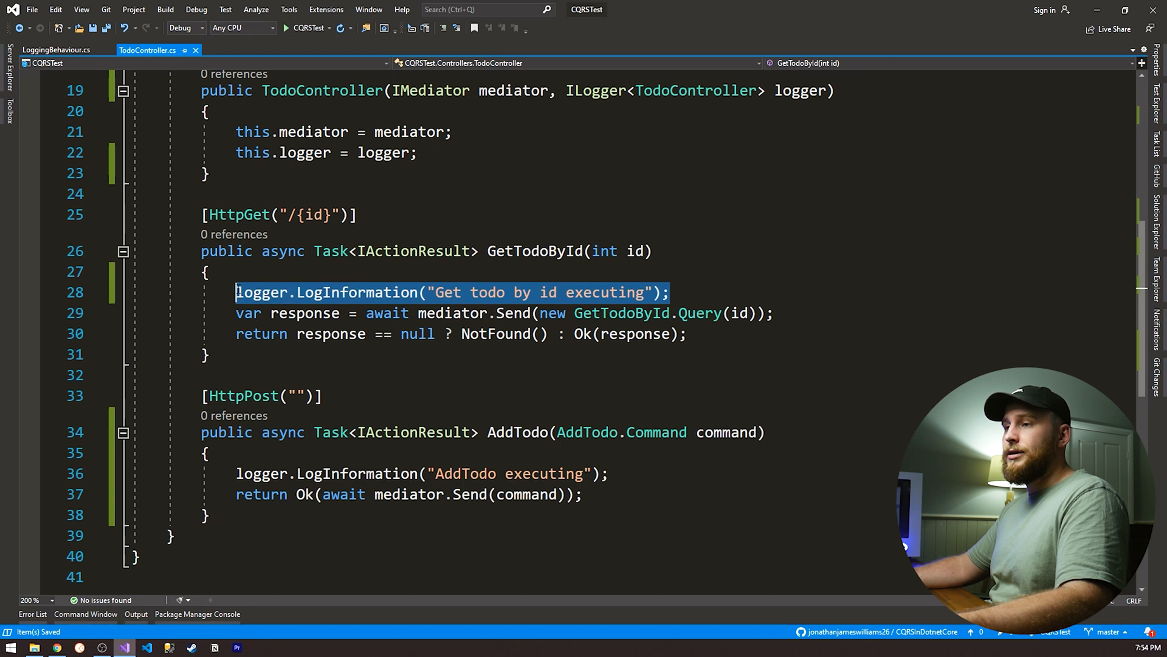
pyautogui.doubleClick(261, 292)
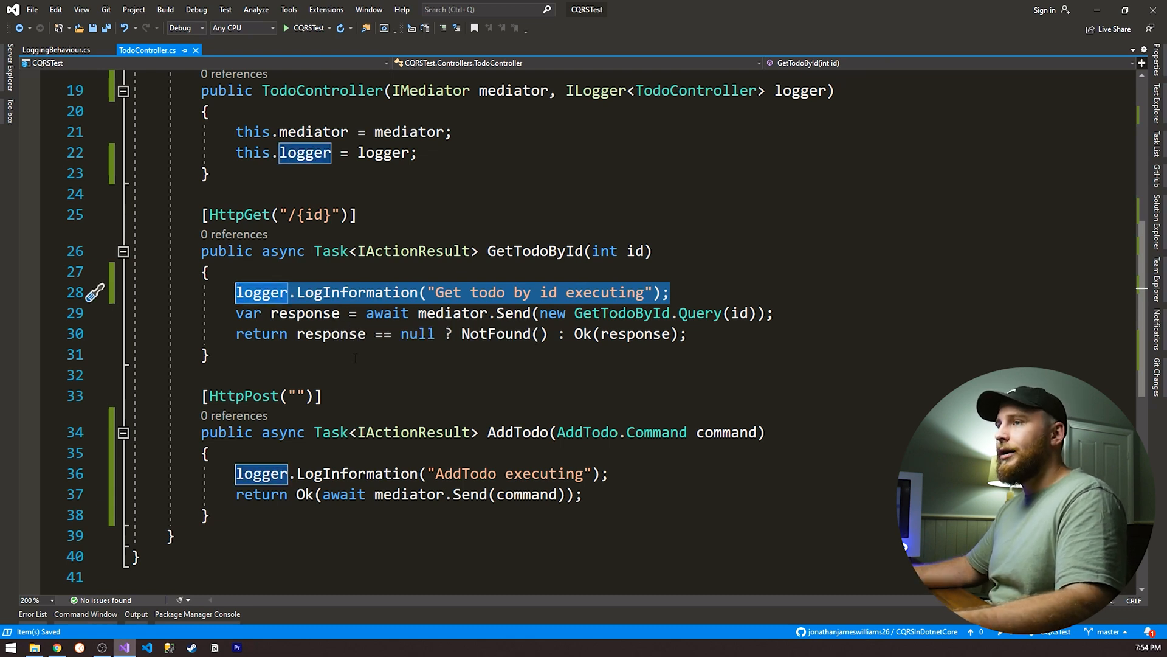
pyautogui.moveTo(45, 62)
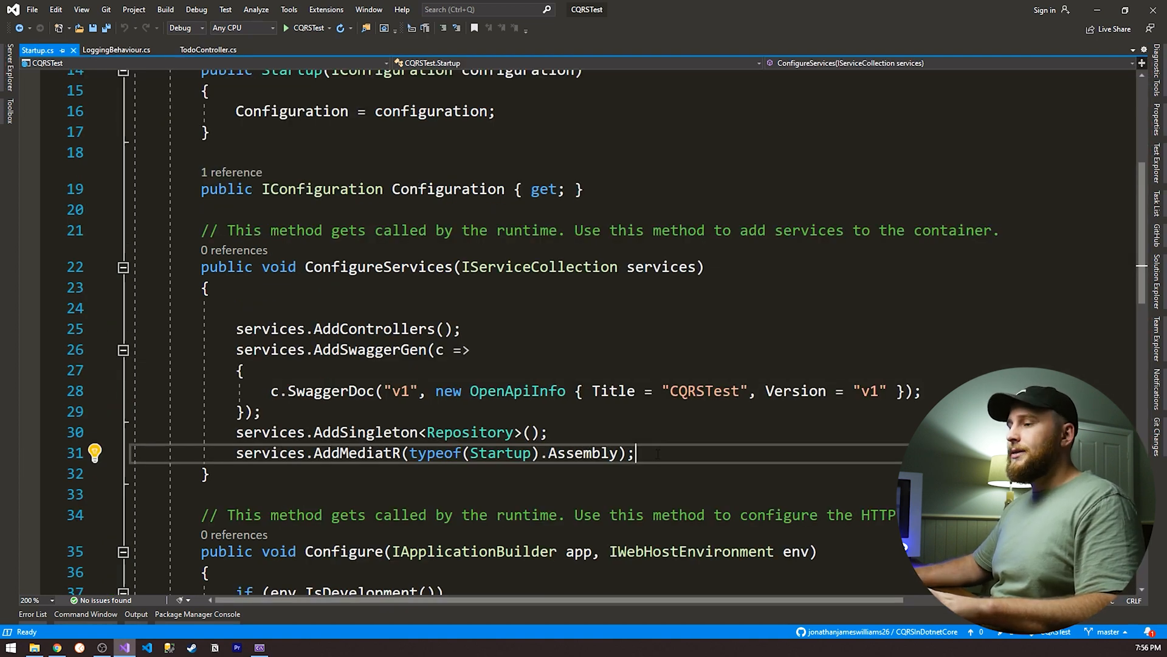
# - Add services.AddTransient(typeof(IPipelineBehavior<,>), typeof(LoggingBehaviour<,>)) below AddMediatR in ConfigureServices
pyautogui.write('services.AddTransient(typeof(IPipelineBehavior<,>), typeof(LoggingBehaviour<,>));')
pyautogui.write('// Order is important')
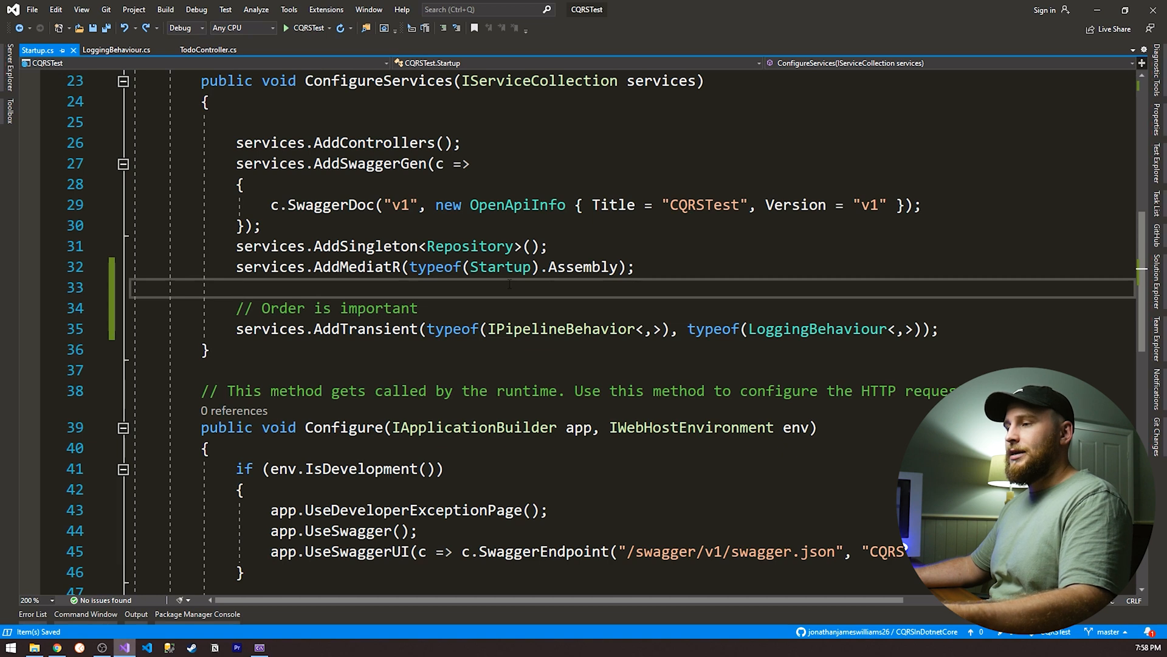
pyautogui.moveTo(367, 329); pyautogui.dragTo(939, 329)
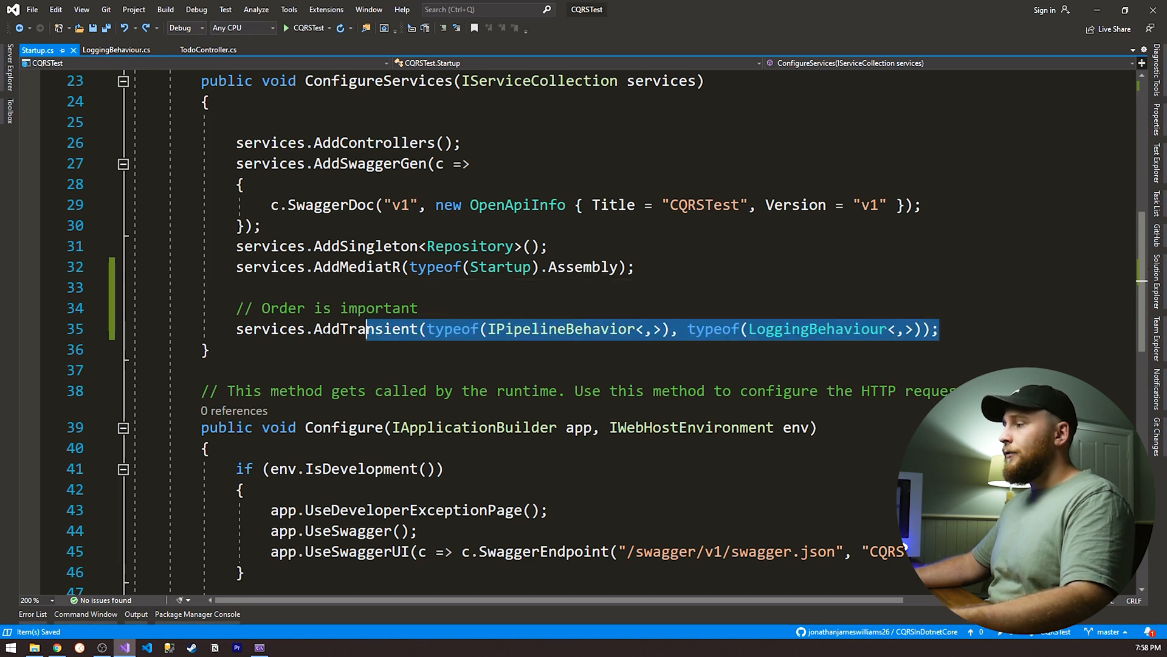
pyautogui.click(940, 330)
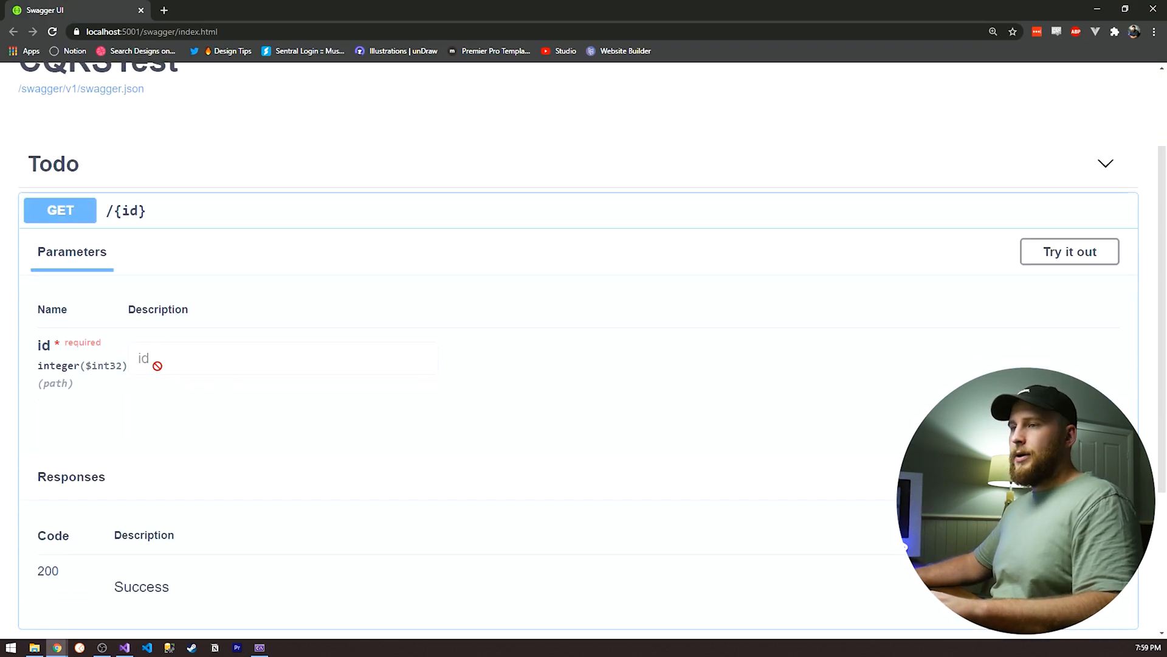
# - Try out the GET /{id} endpoint with id 1 and check the console logs
pyautogui.click(1069, 250)
pyautogui.write('1')
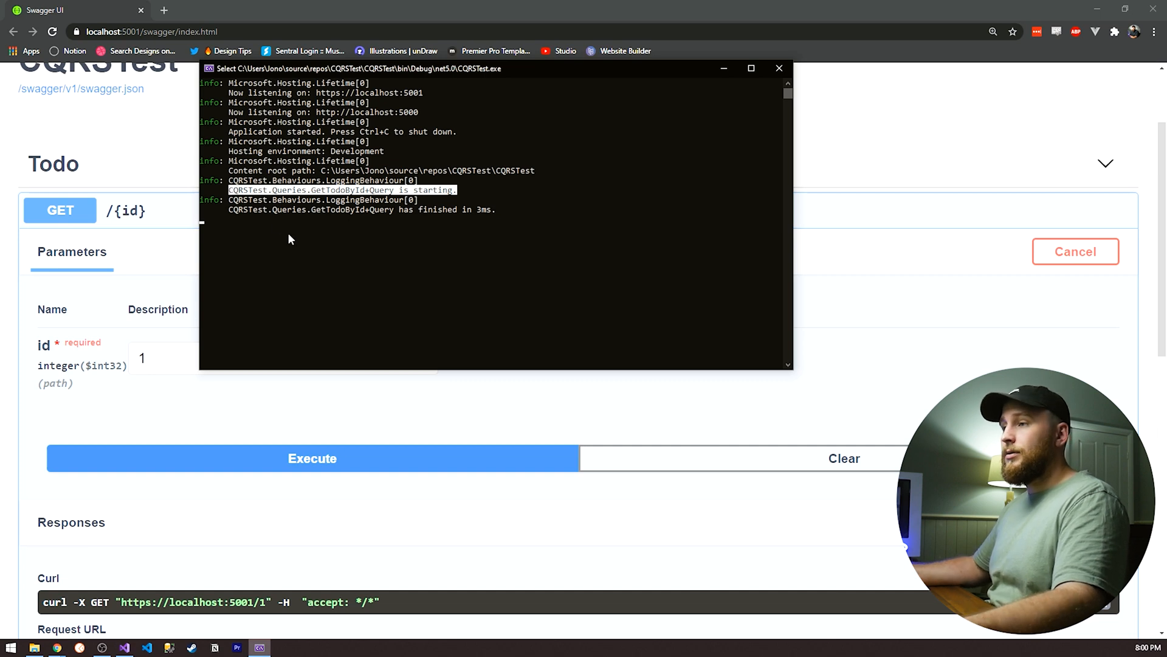
pyautogui.moveTo(893, 227)
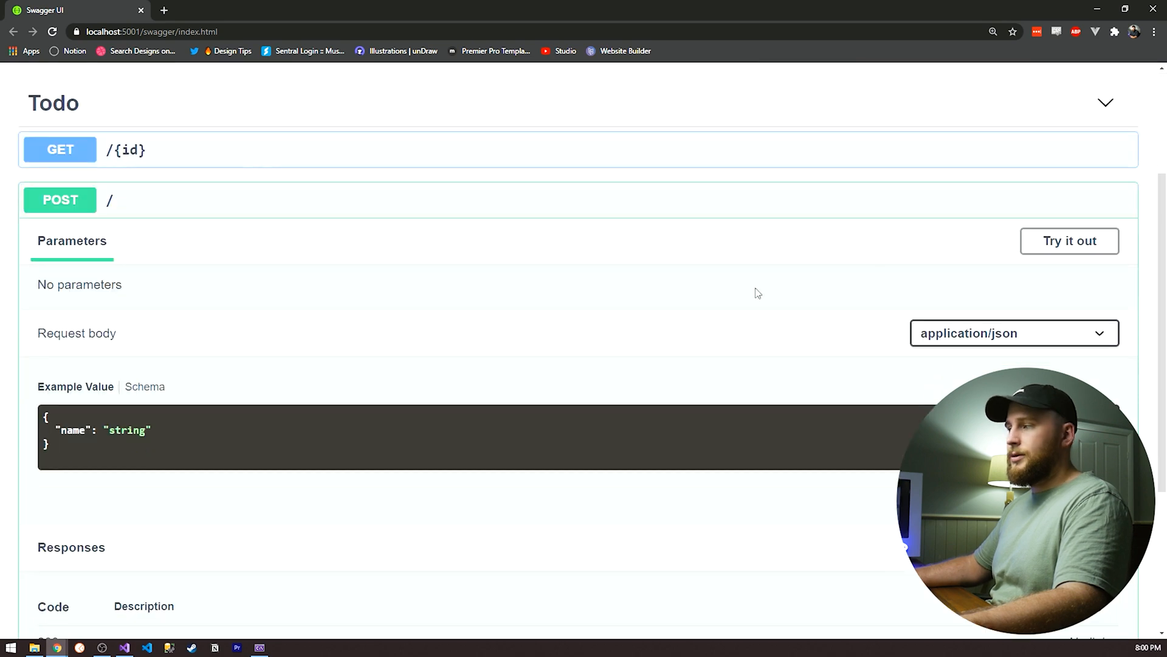
# - Execute POST / with name test123 and confirm AddTodoCommand start and finish logs
pyautogui.click(1068, 241)
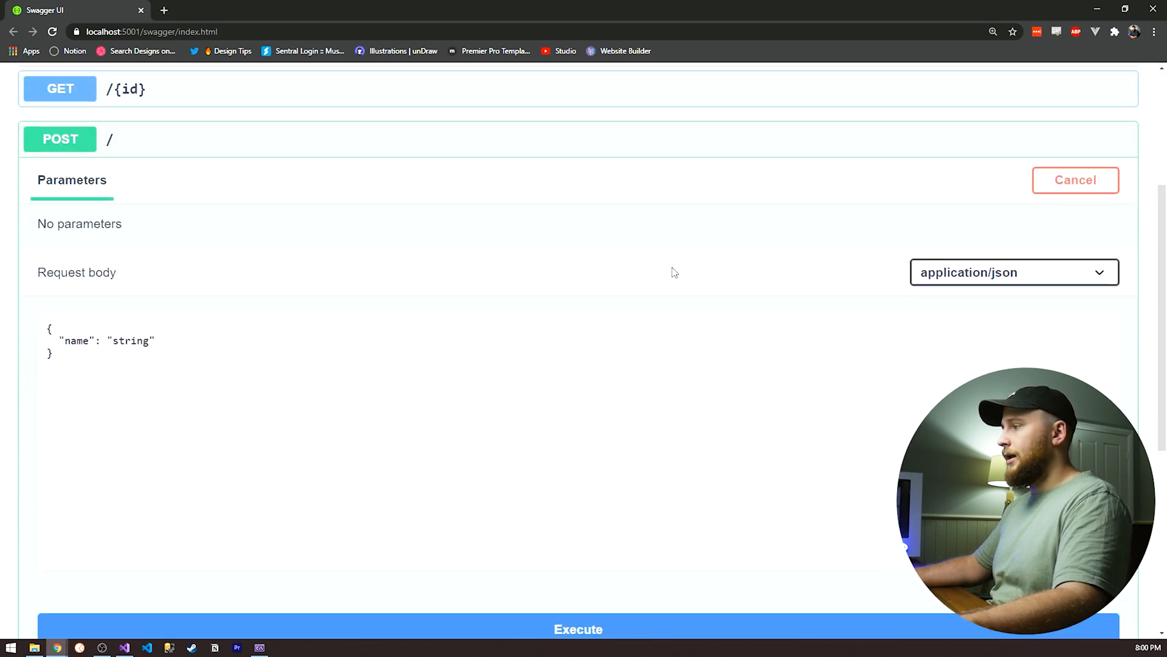
pyautogui.write('test123')
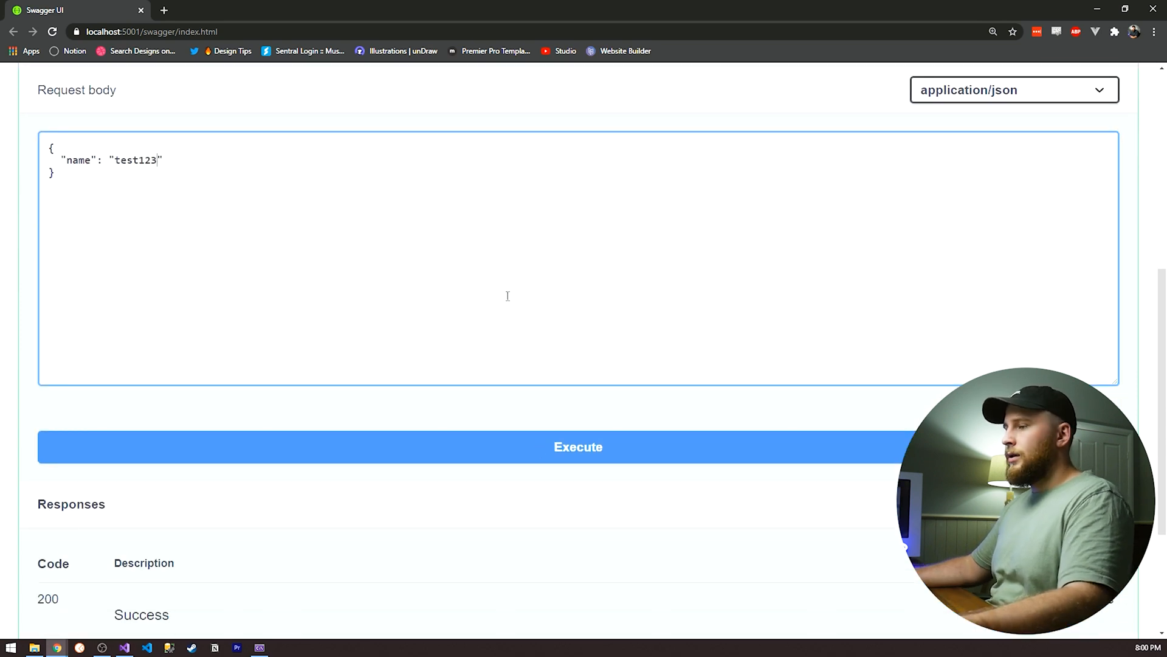
pyautogui.click(578, 447)
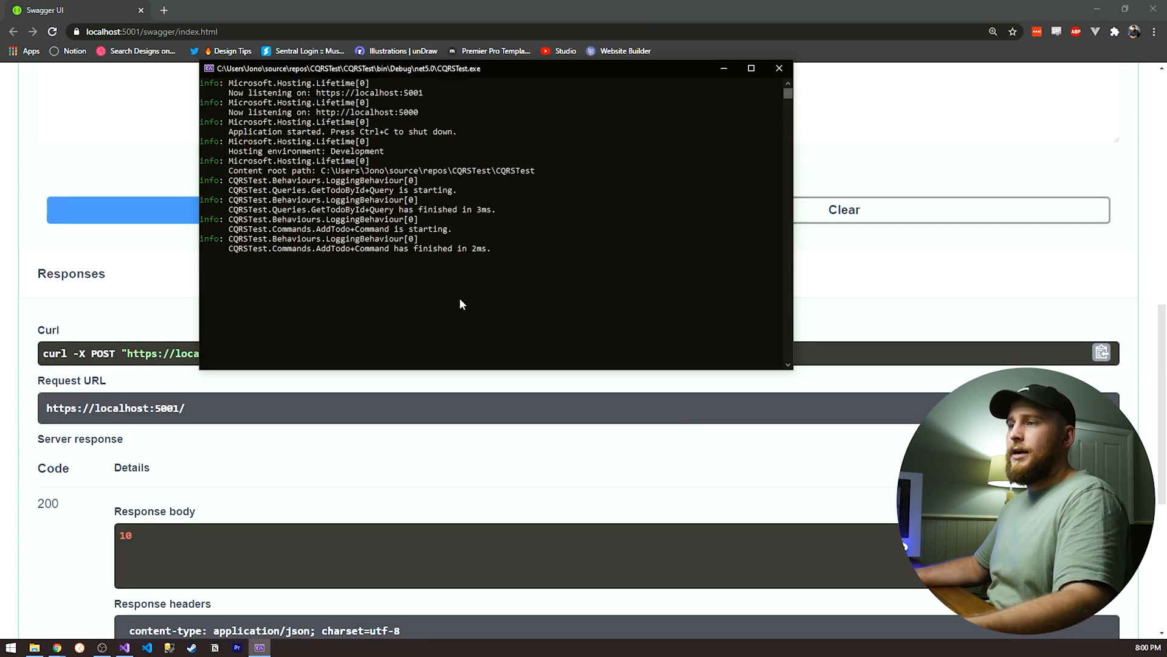